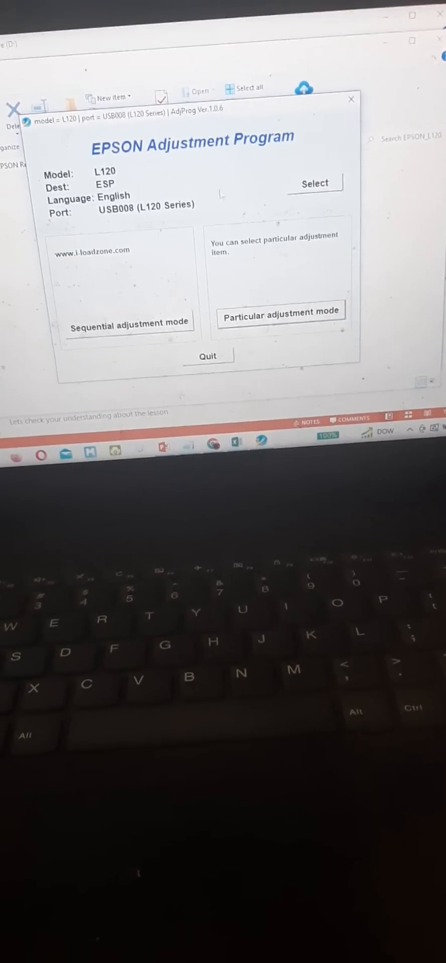
# Step: Set the printer port to USB008 (L120 Series) and choose the Waste ink pad counter adjustment
pyautogui.click(314, 183)
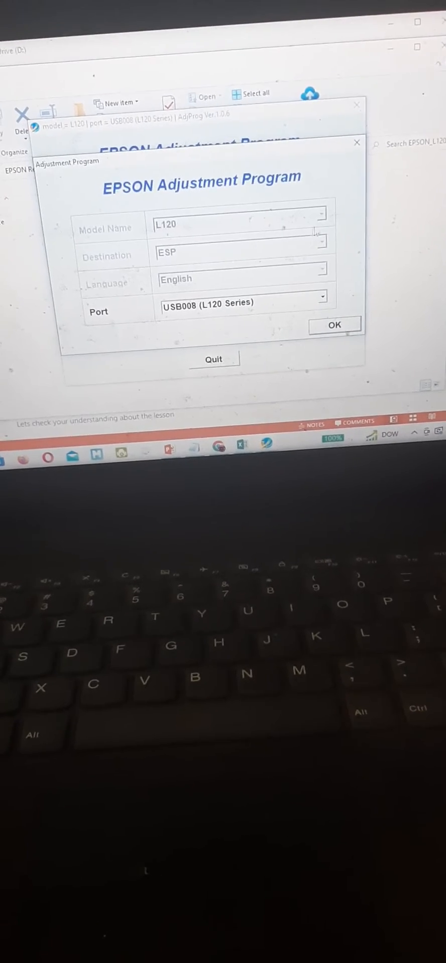
pyautogui.click(320, 303)
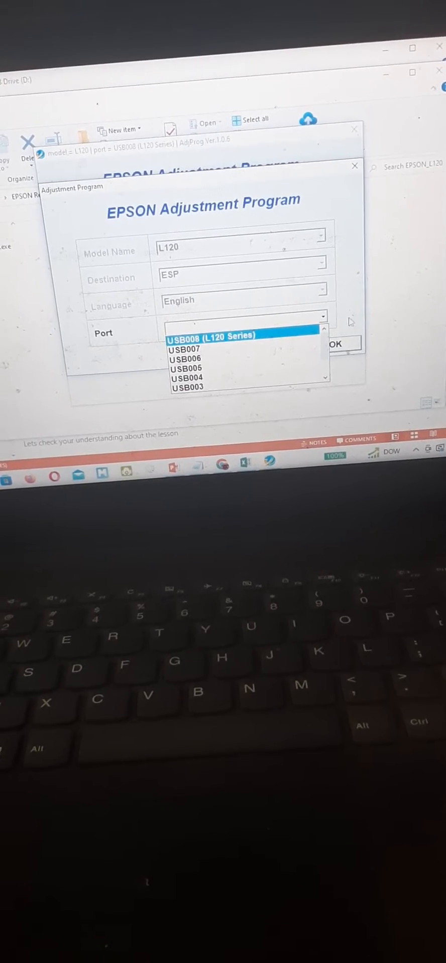
pyautogui.click(334, 344)
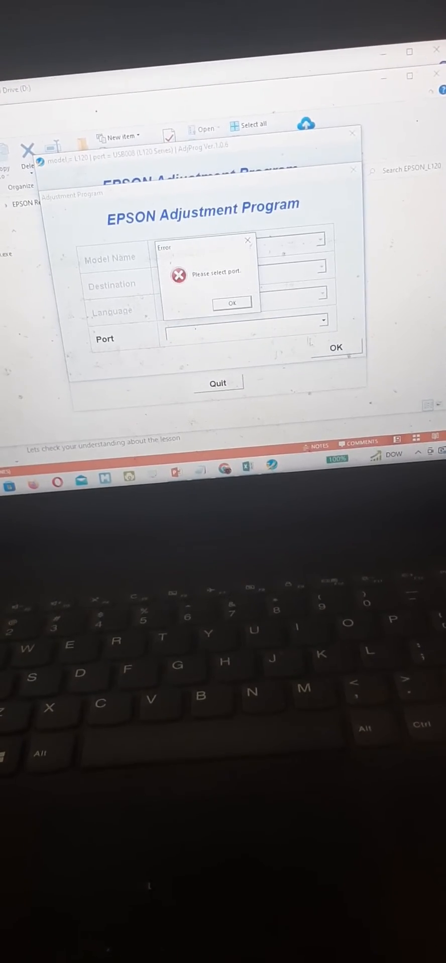
pyautogui.click(324, 321)
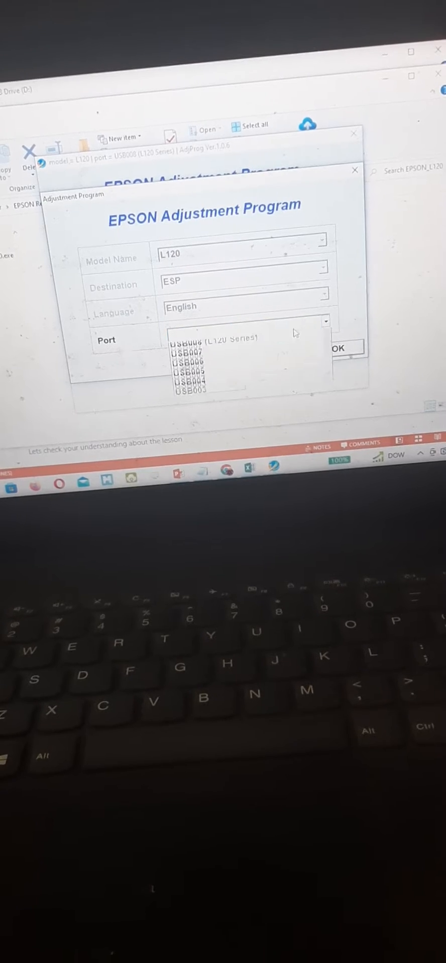
pyautogui.click(337, 348)
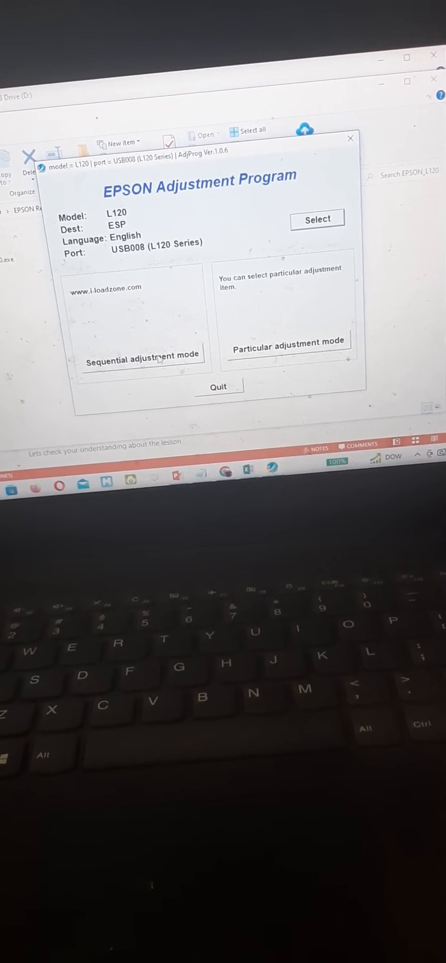
pyautogui.click(287, 341)
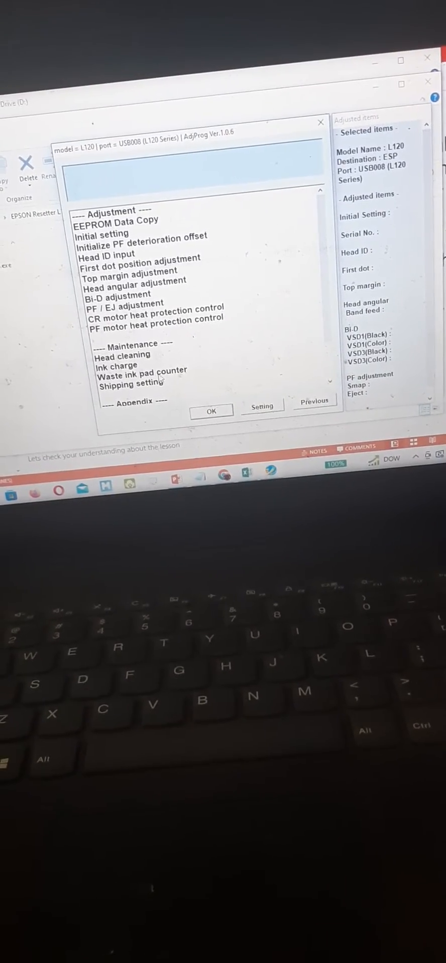
pyautogui.click(135, 373)
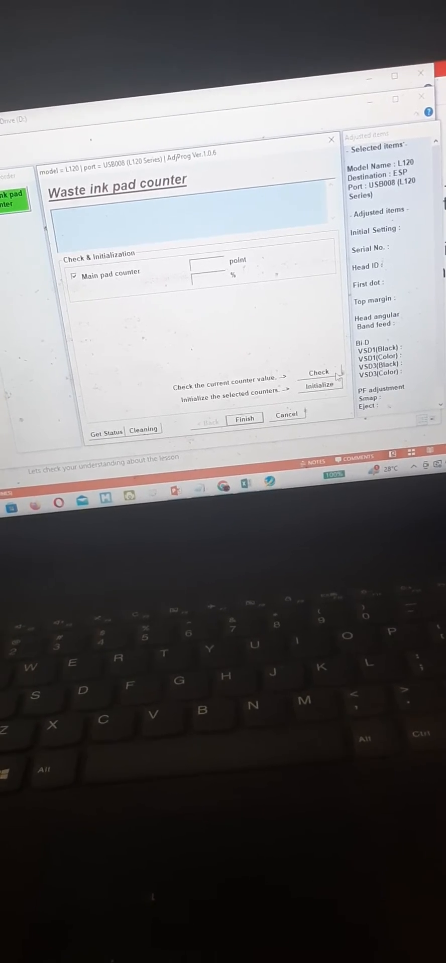
# Step: Check the counters, showing main pad at 6207/6207 points (100%), then initialize the main pad counter
pyautogui.click(318, 373)
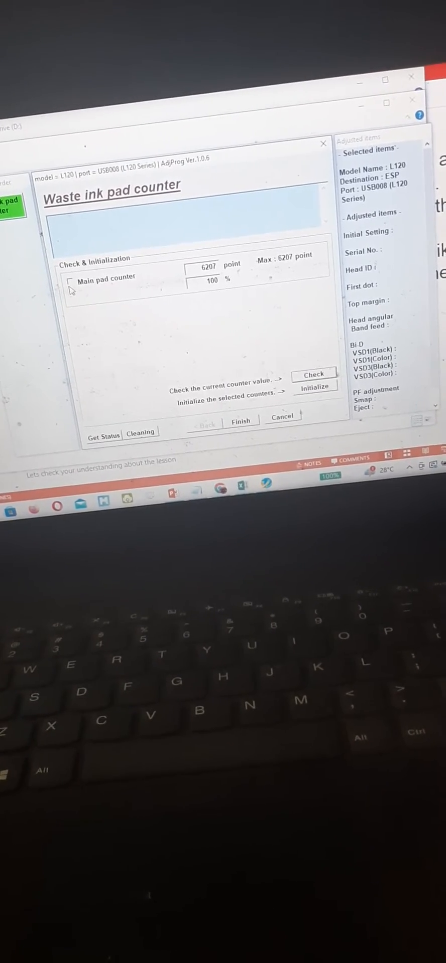
pyautogui.click(70, 279)
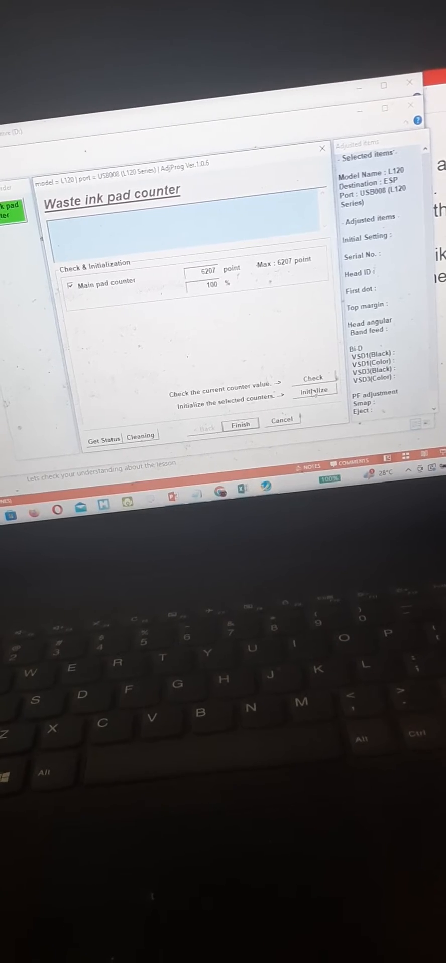
pyautogui.click(317, 394)
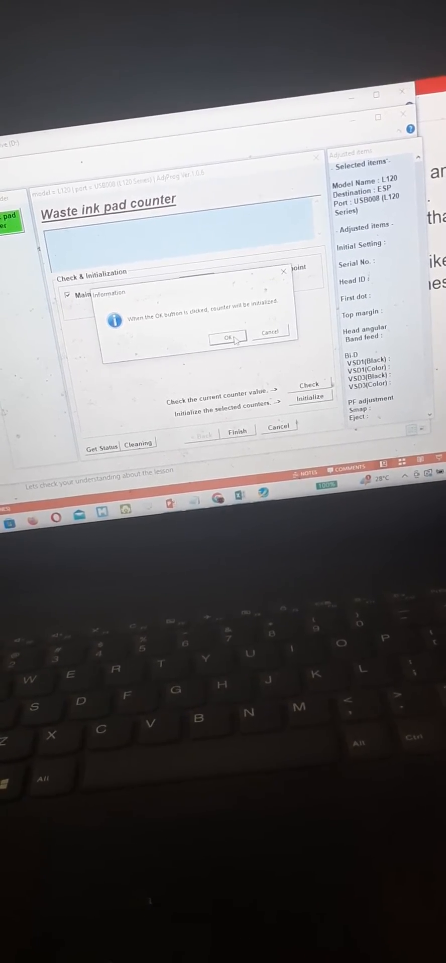
# Step: Confirm the main pad counter reset to 0 points and acknowledge the turn-off and reboot prompts
pyautogui.click(226, 337)
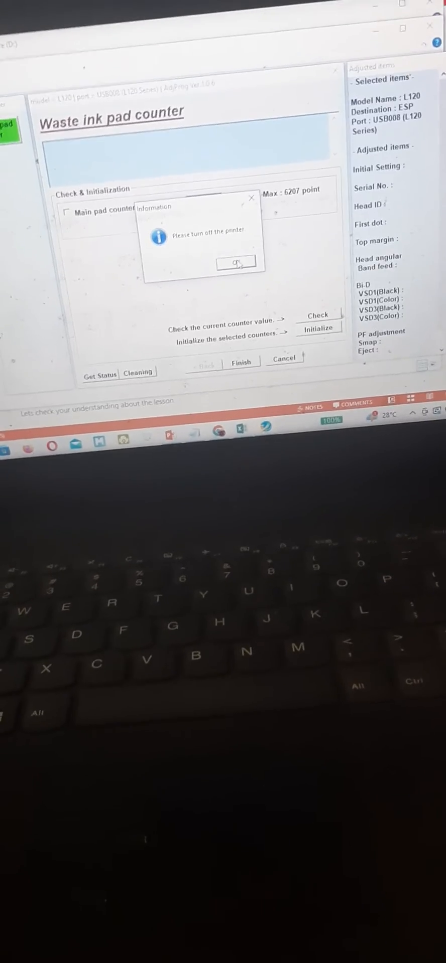
pyautogui.click(235, 262)
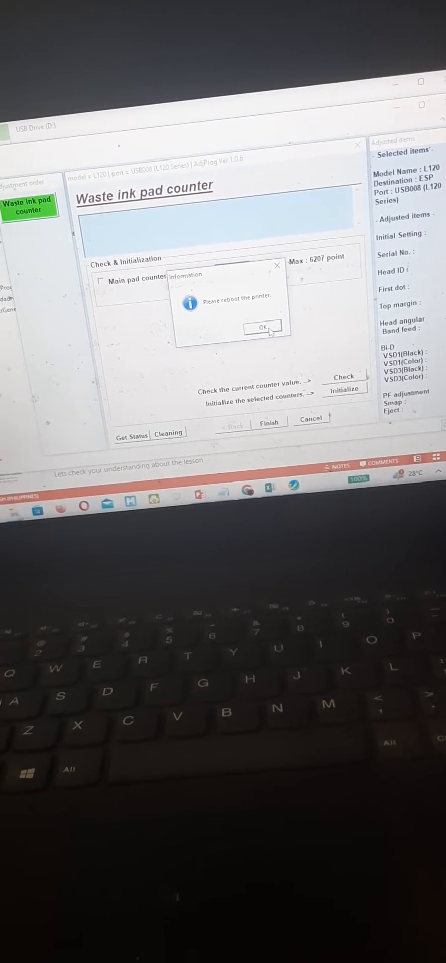
pyautogui.click(260, 325)
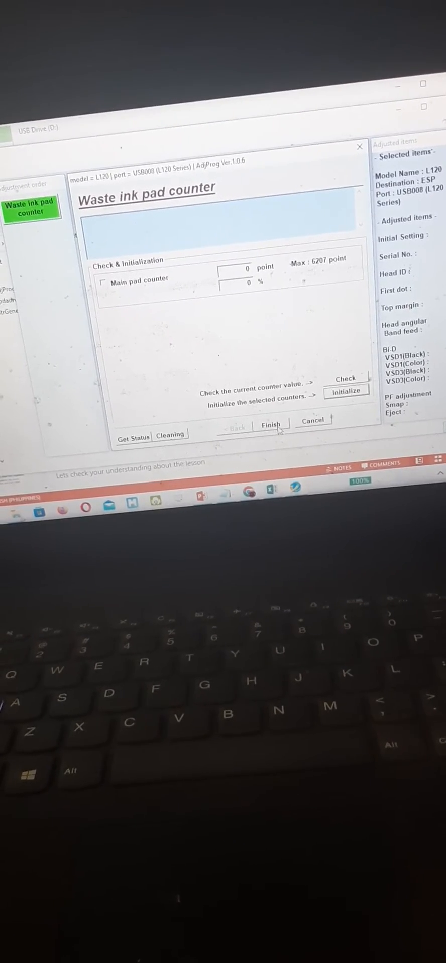